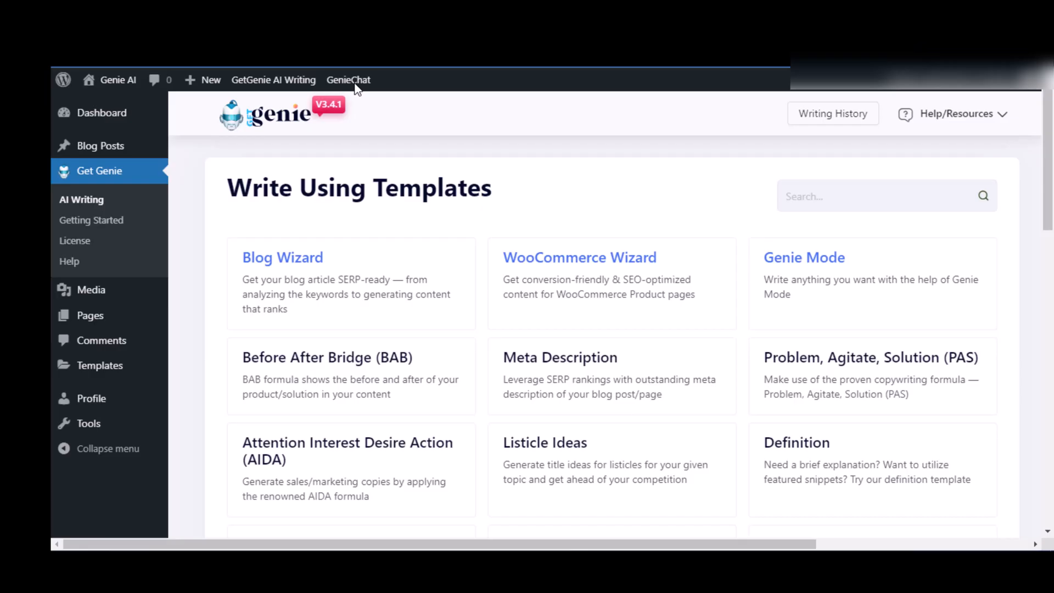
Ask GenieChat for a Twitter post on 'How to be successful in baking business in France'
click(348, 79)
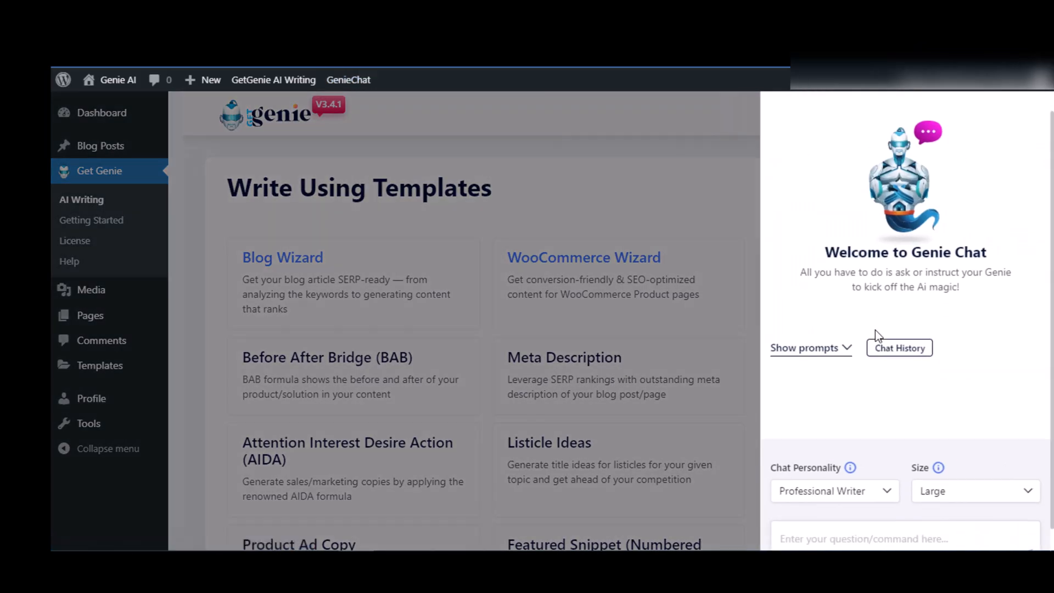
text(Write me a social media content for twitter on, "How to be successful in baking business in France? ")
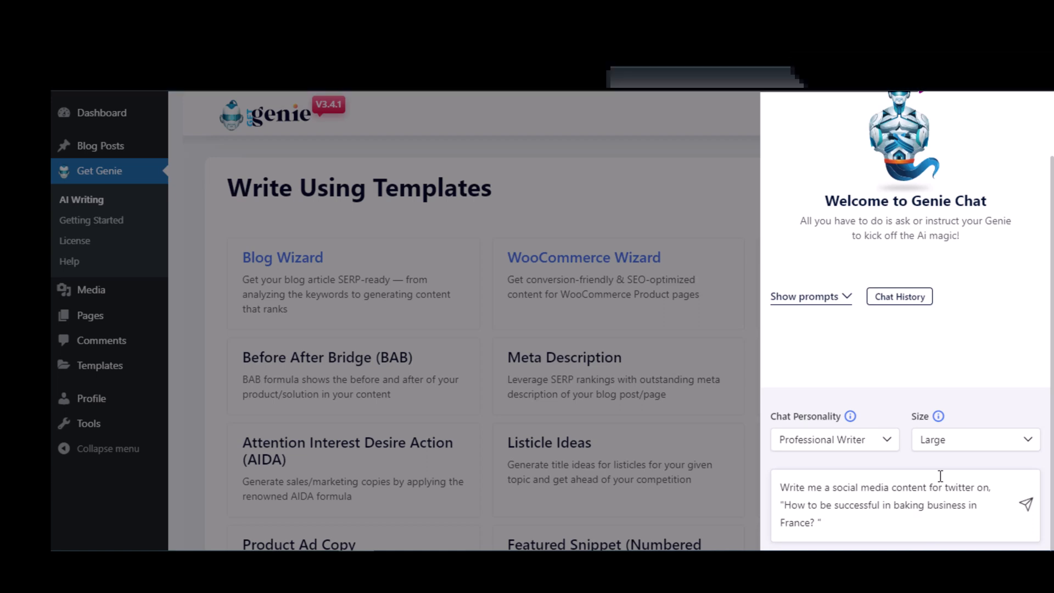
click(1025, 504)
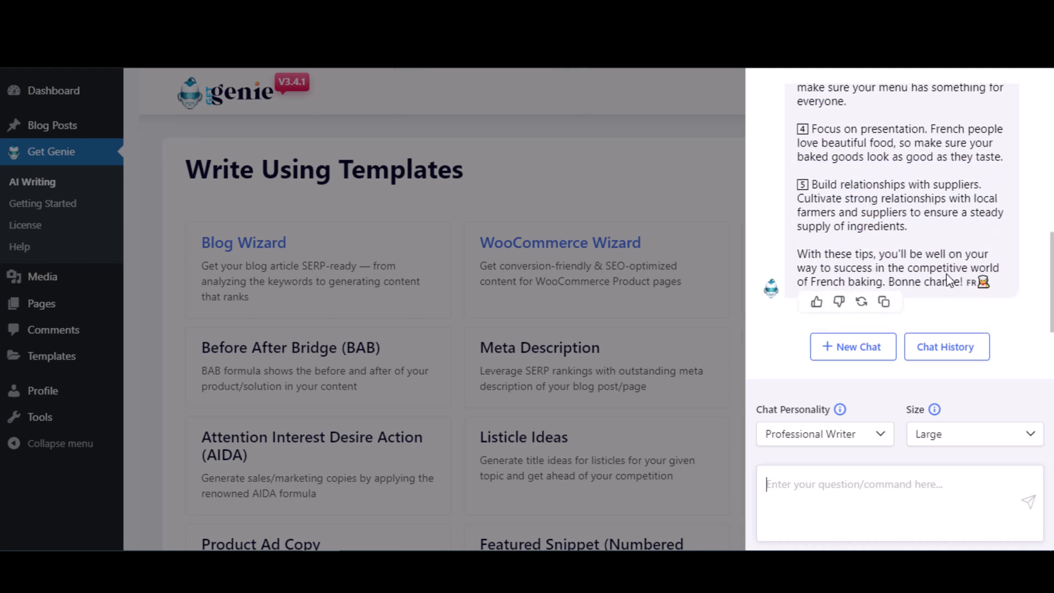
With reply size Small, request LinkedIn content on the benefits of following online marketing trends
click(974, 434)
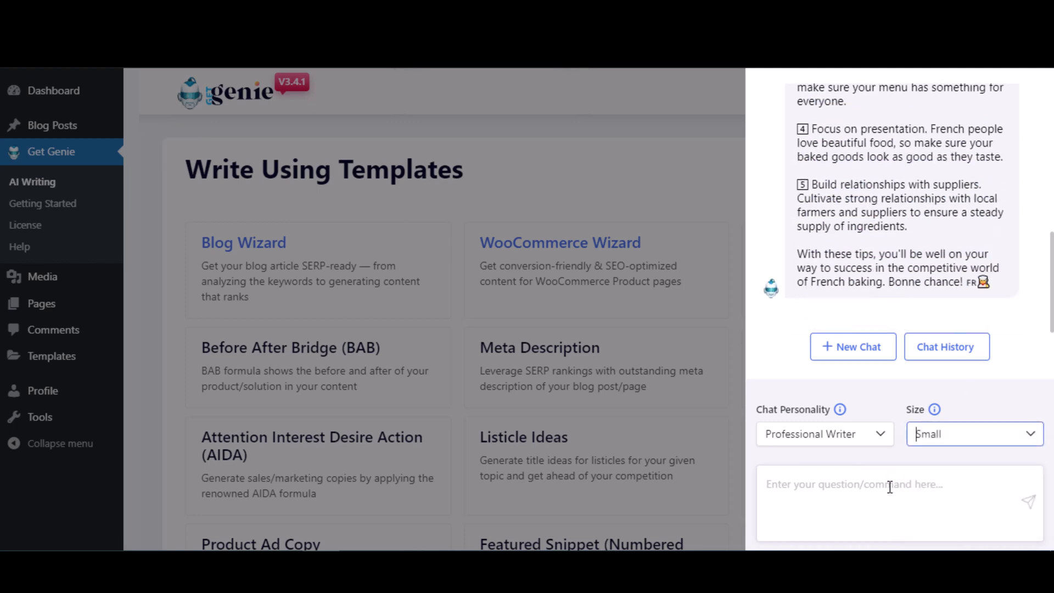
text(Write me a social media content for twitter on, "How to be successful in baking business in France? ")
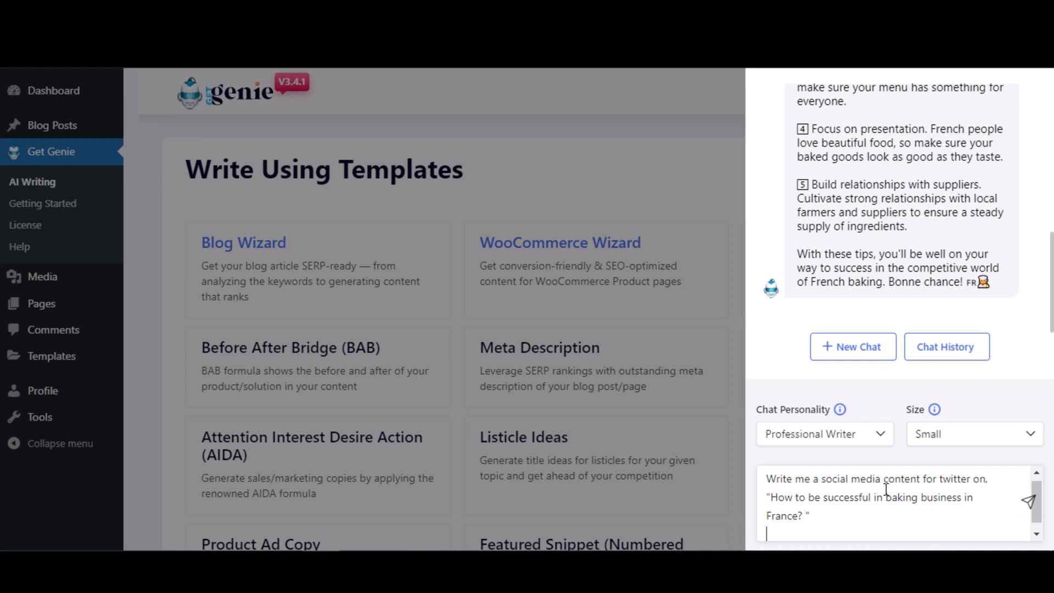
click(1028, 500)
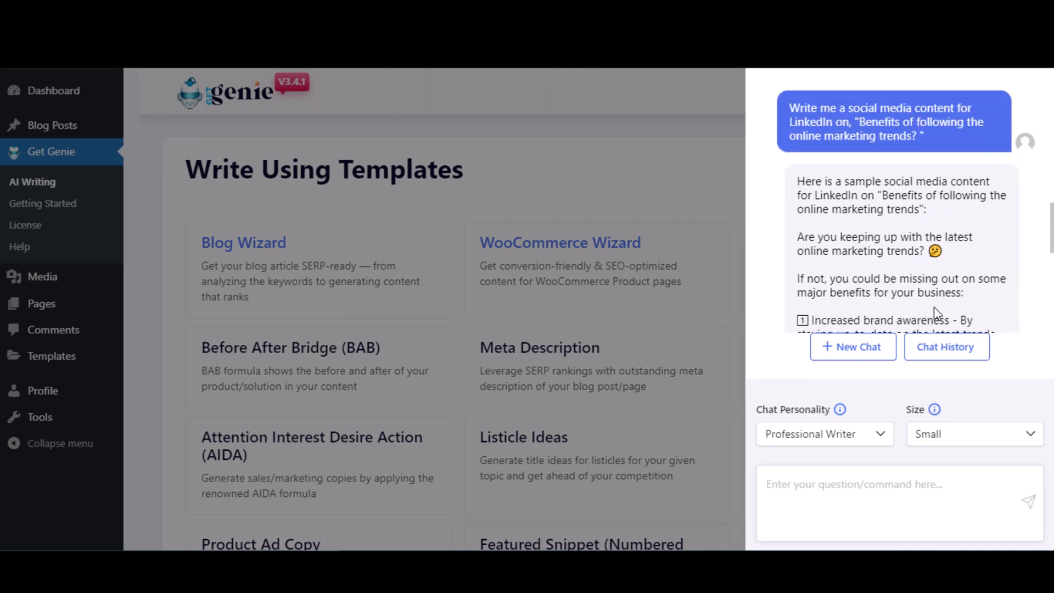
Read the full LinkedIn reply down to competitive advantage, then list the chat personalities
scroll(down, 3)
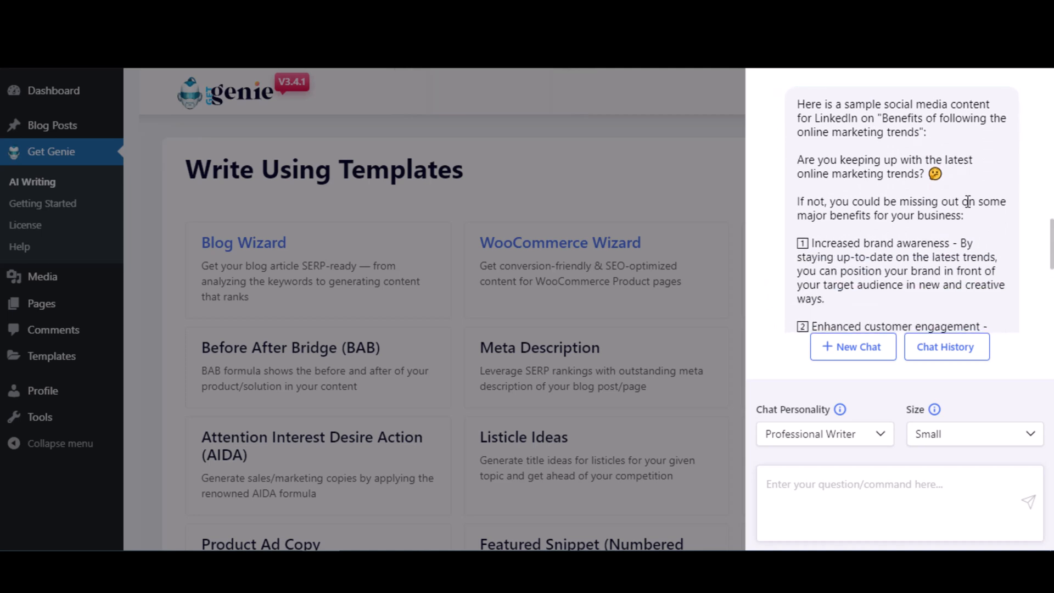
scroll(down, 3)
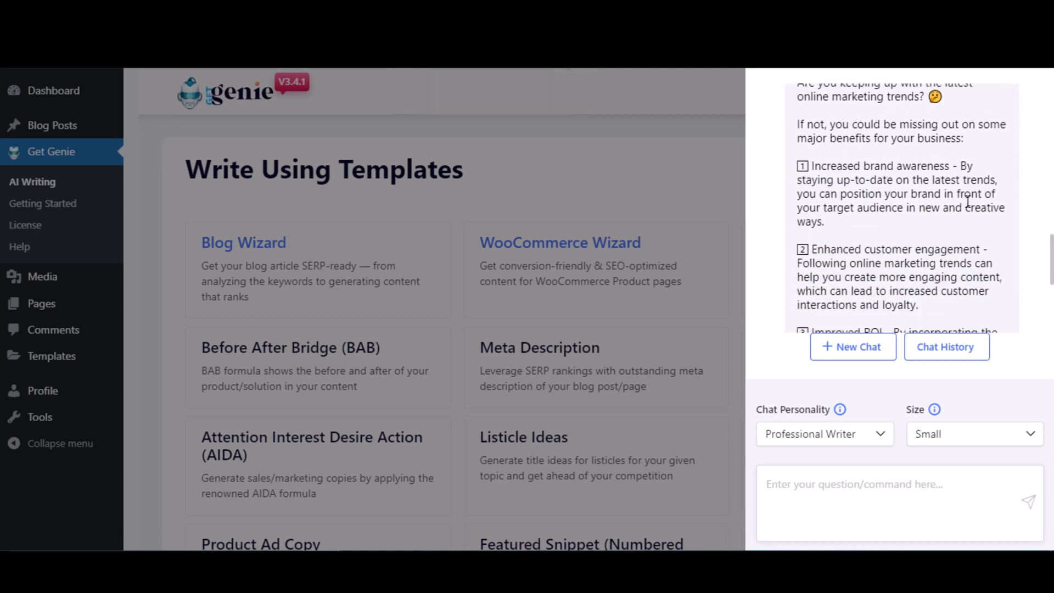
scroll(down, 3)
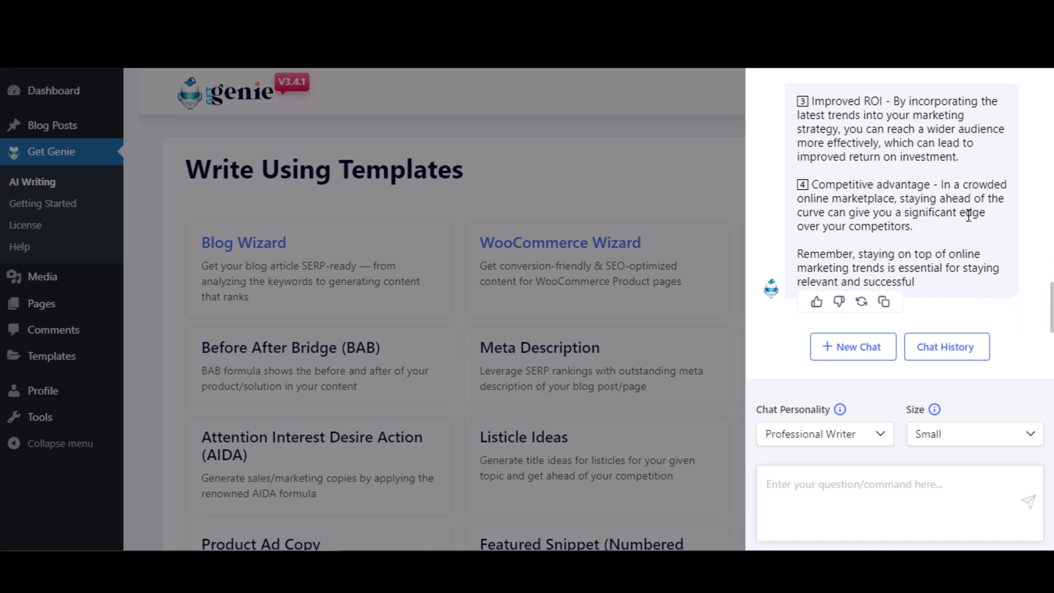
click(823, 434)
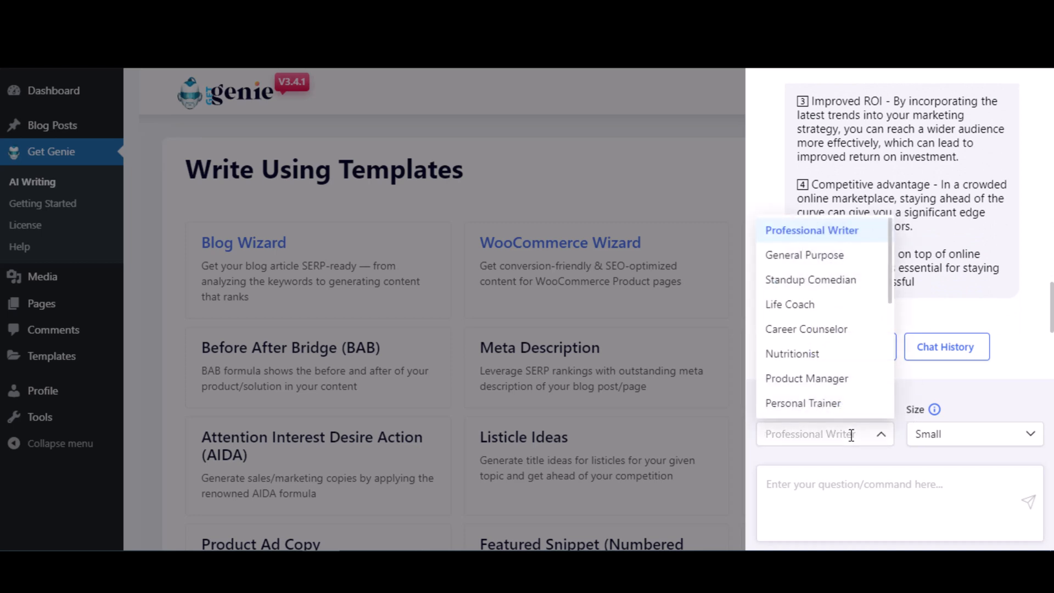
As General Purpose at Medium size, get ten trending book titles across genres and read them
click(803, 255)
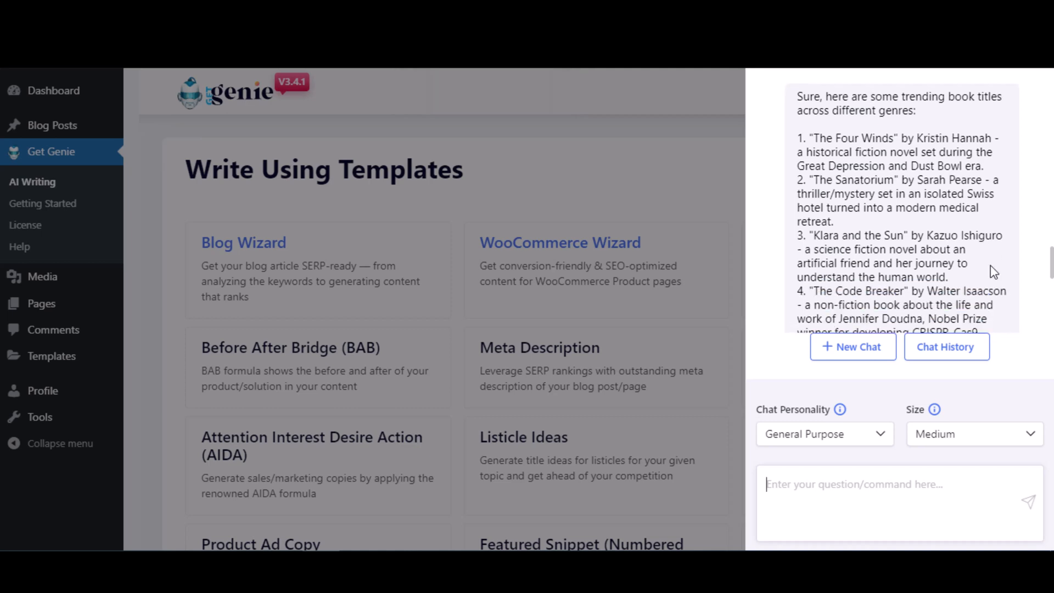
scroll(down, 3)
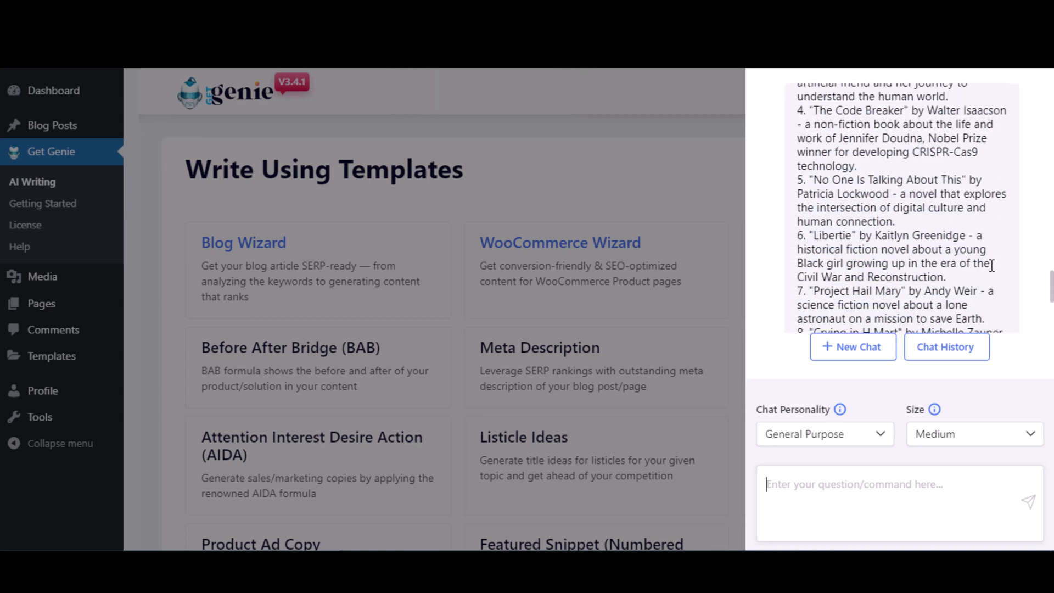
scroll(down, 3)
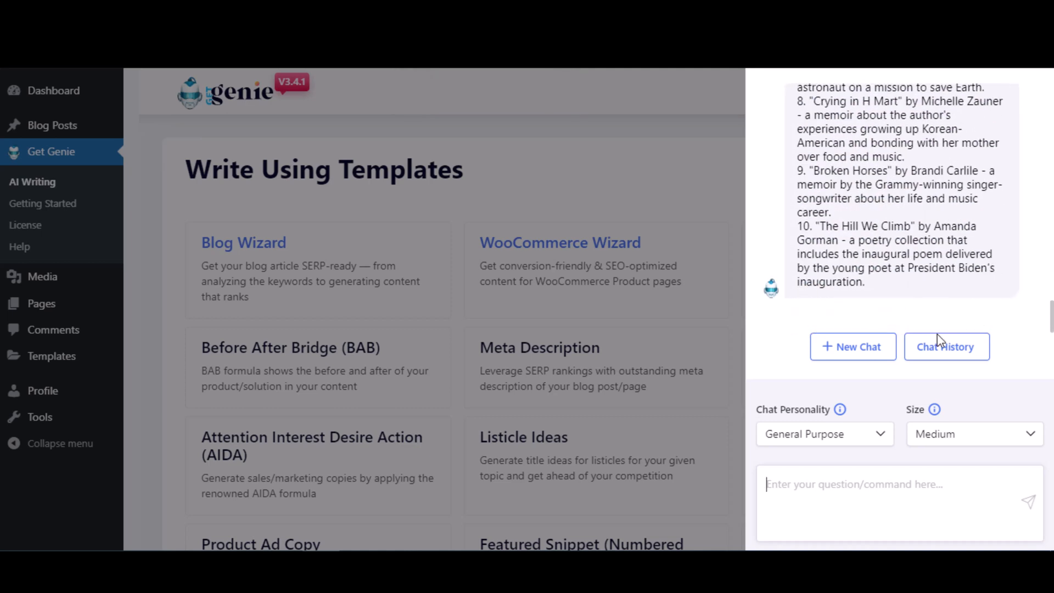
As Travel Advisor, ask 'What is the best country to visit in Europe for couples?'
click(823, 434)
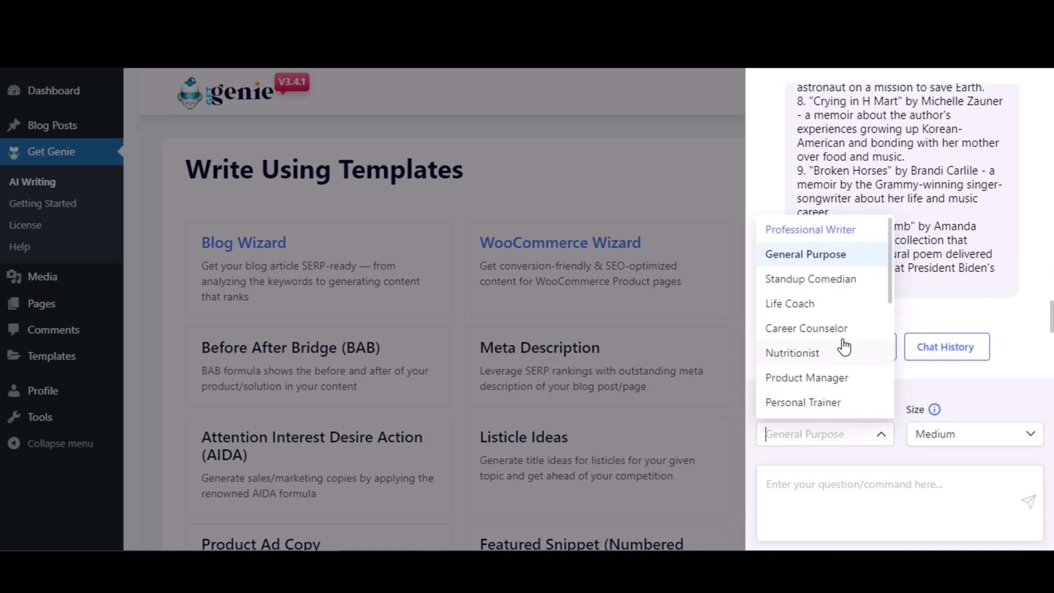
scroll(down, 3)
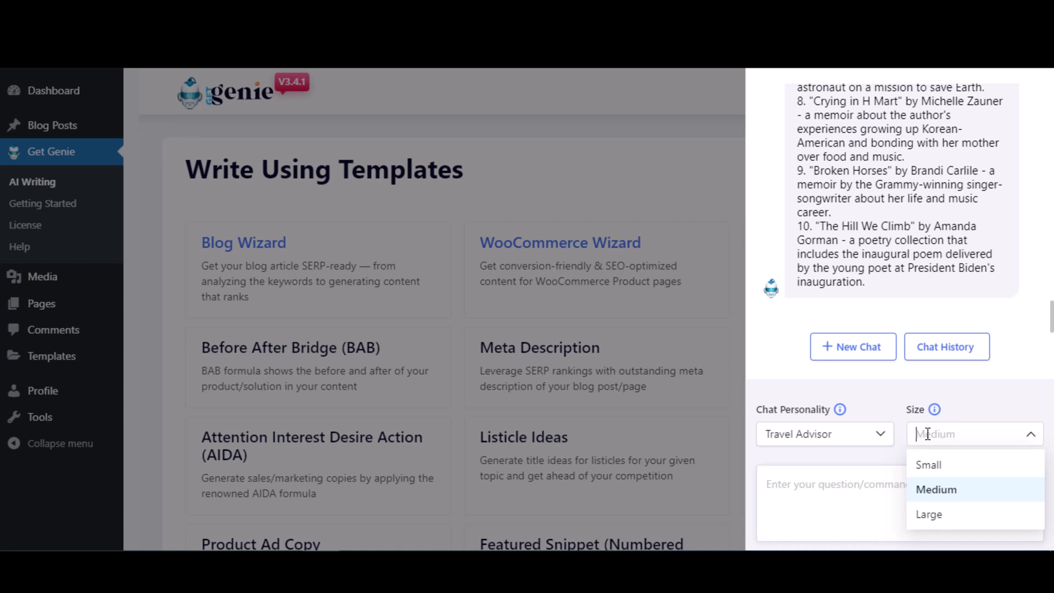
click(929, 463)
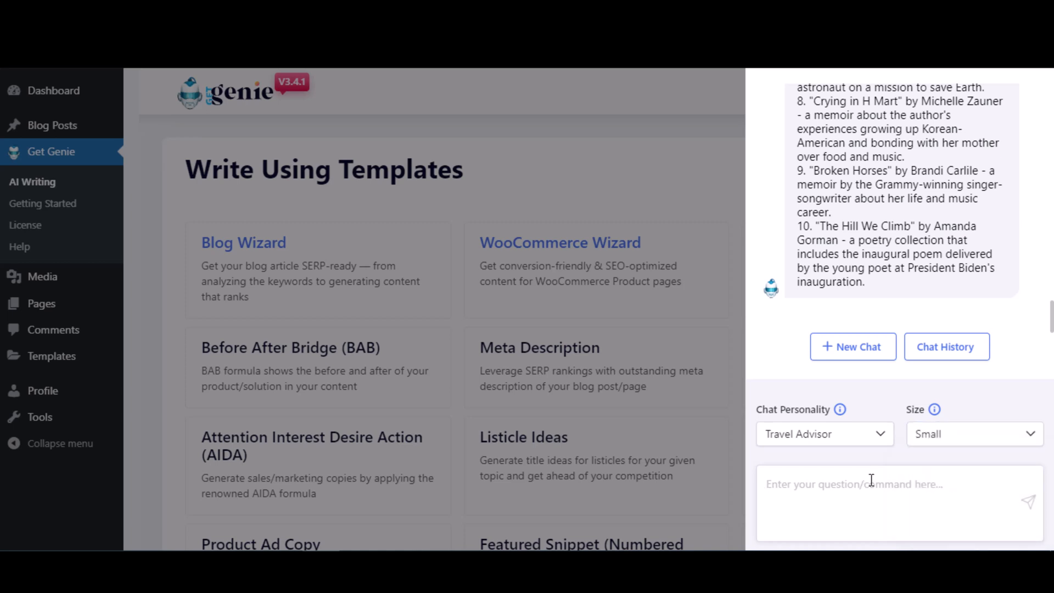
text(What)
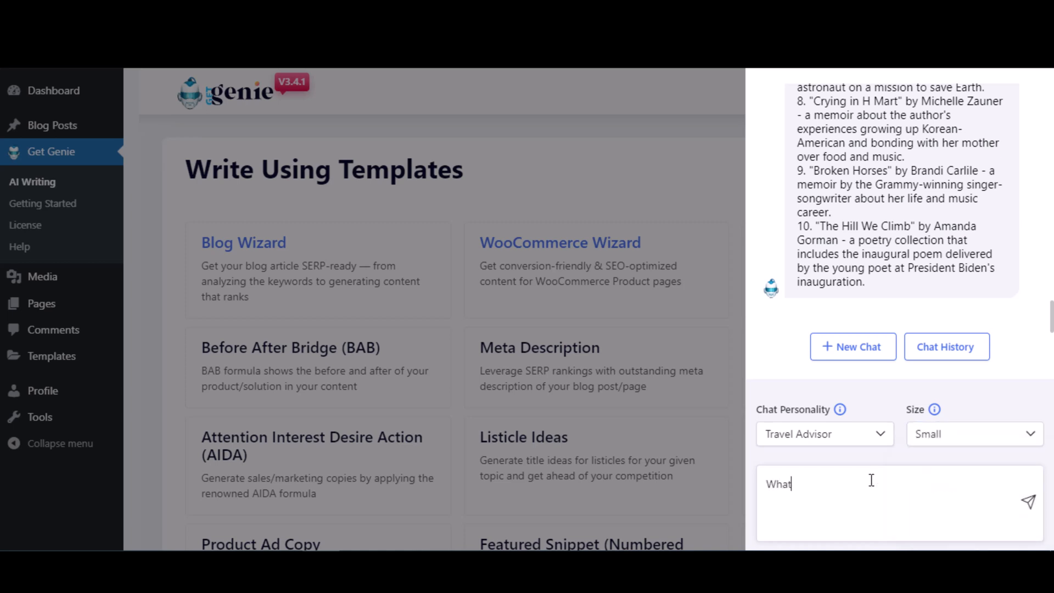
text(is)
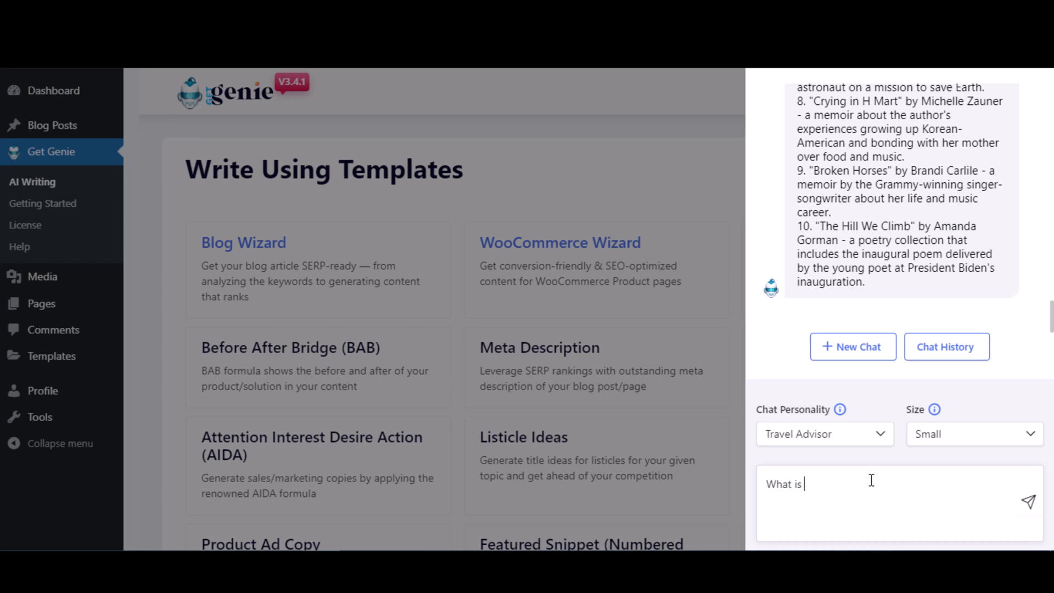
text(the best country to visit in Europe for couple)
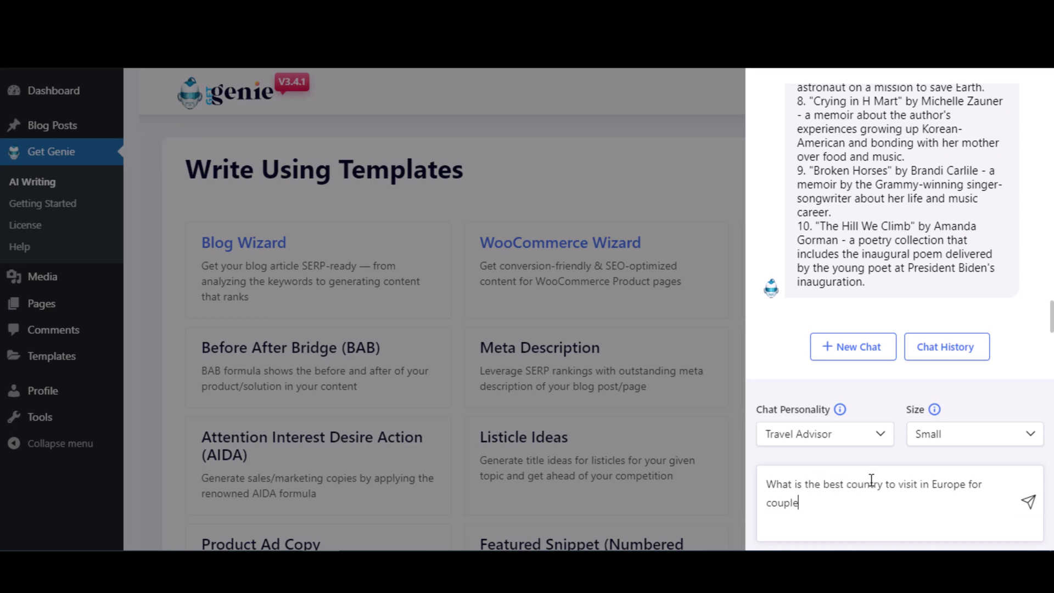
text(s?)
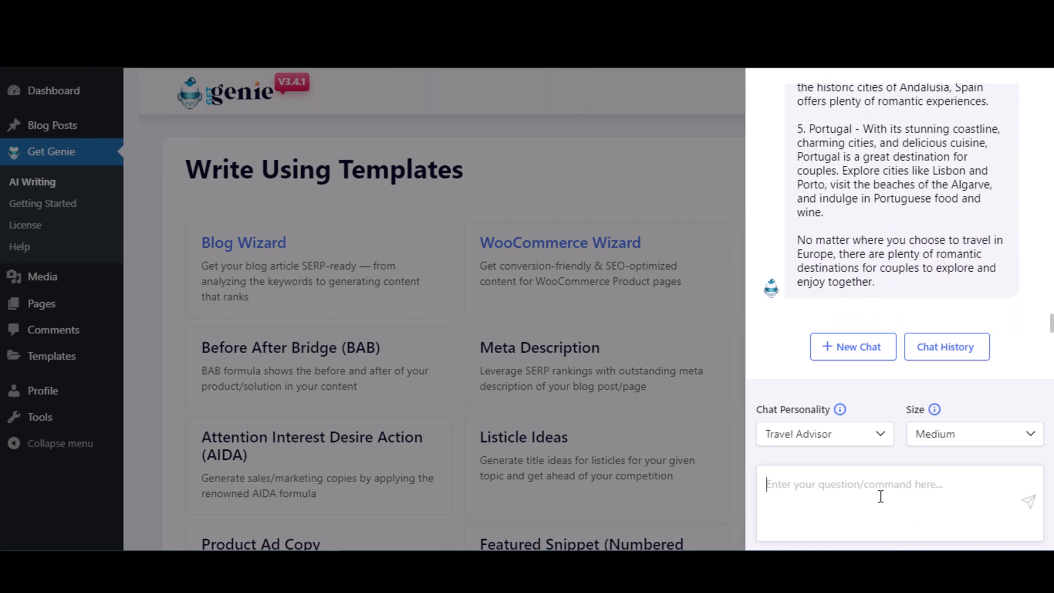
Ask in Small size how much a 5 days trip to Portugal from London, England would cost
text(How much would it cost for a 5 days trip to Portugal from)
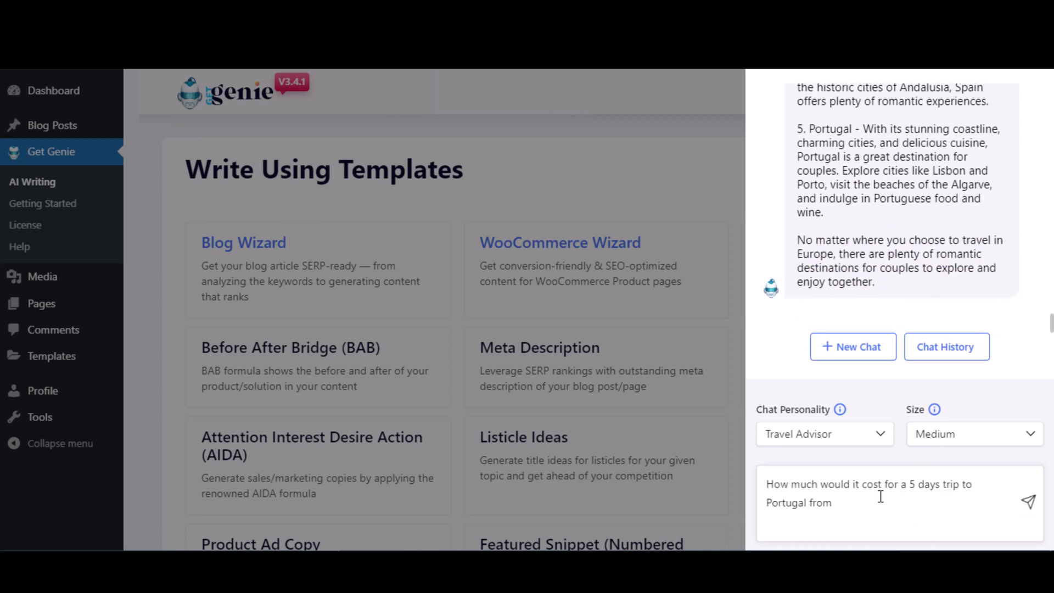
text(London.)
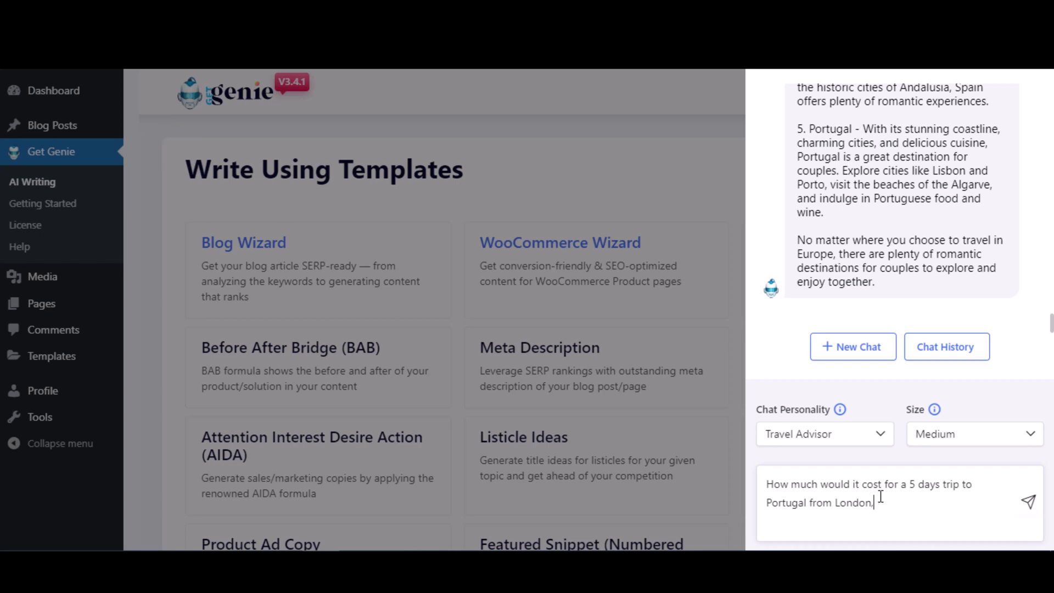
text(Engla)
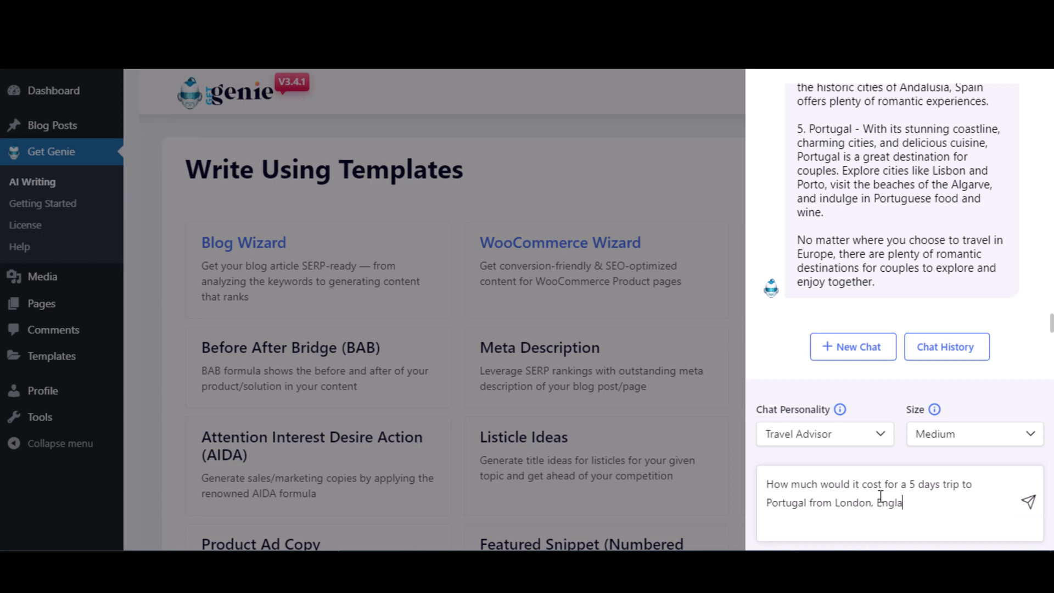
text(nd)
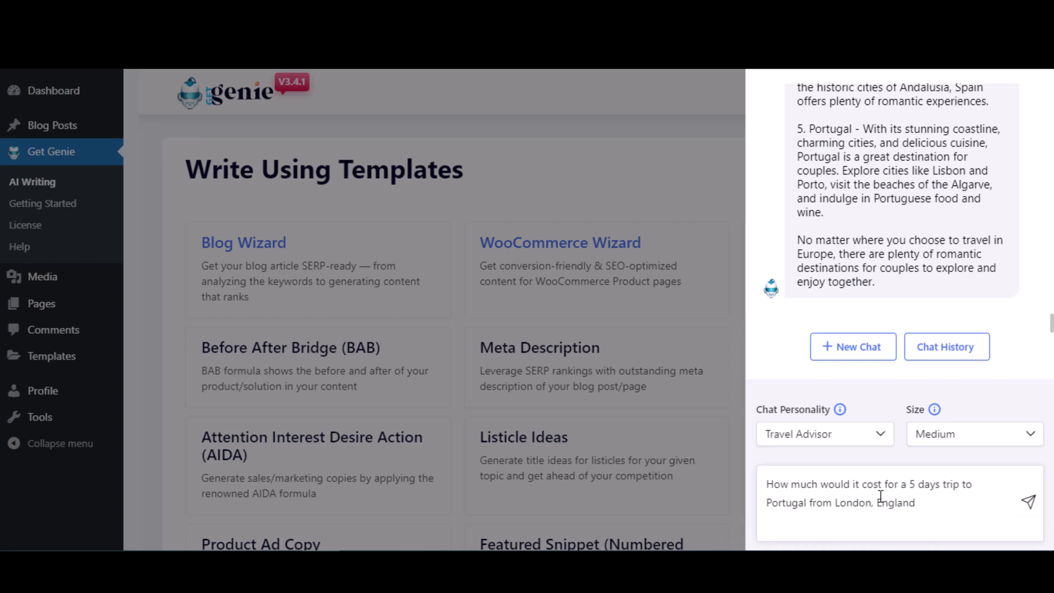
click(973, 434)
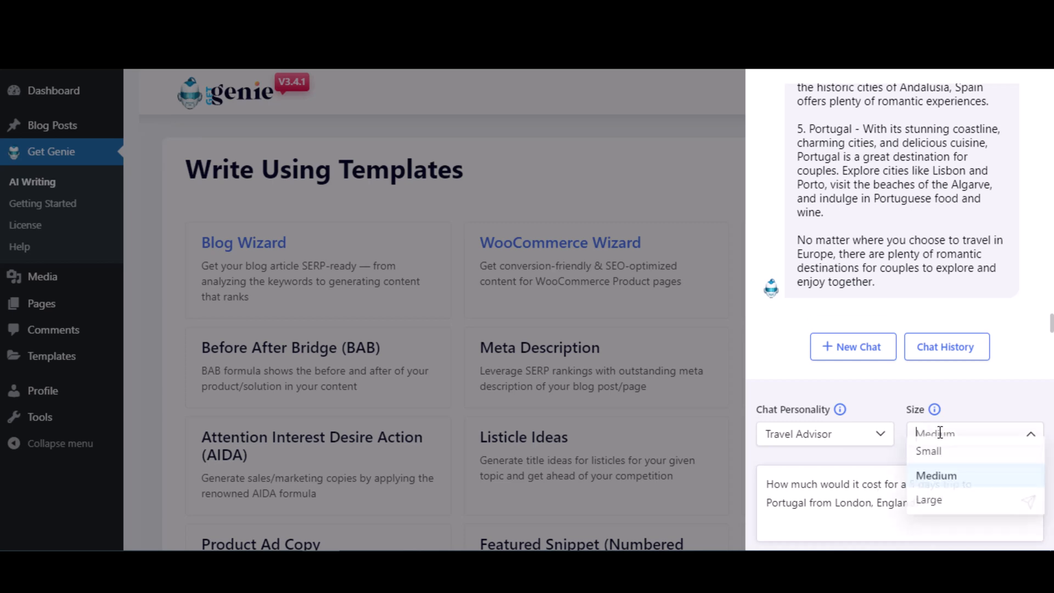
click(929, 451)
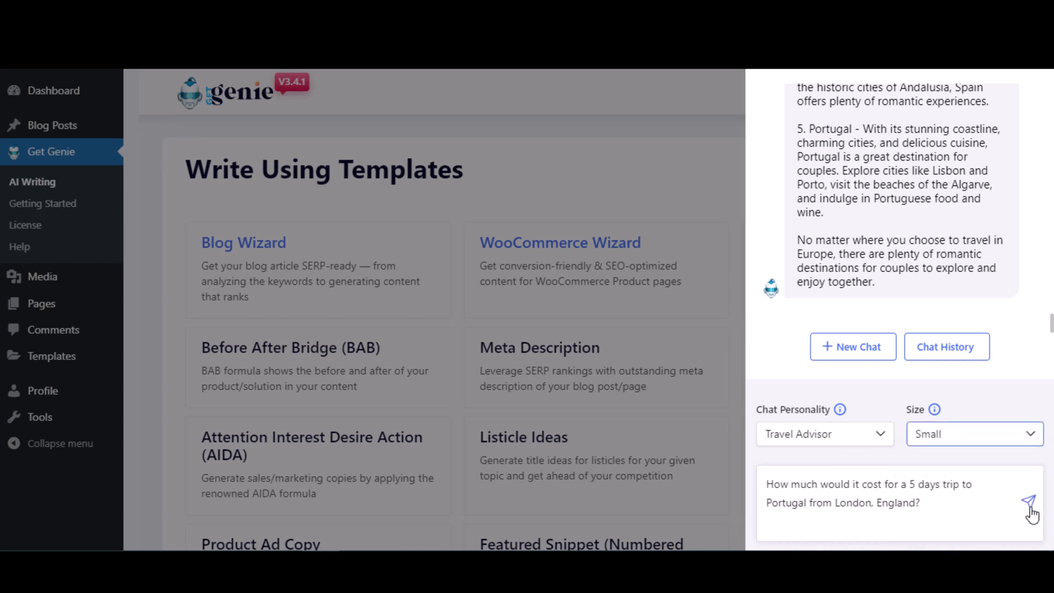
click(1029, 502)
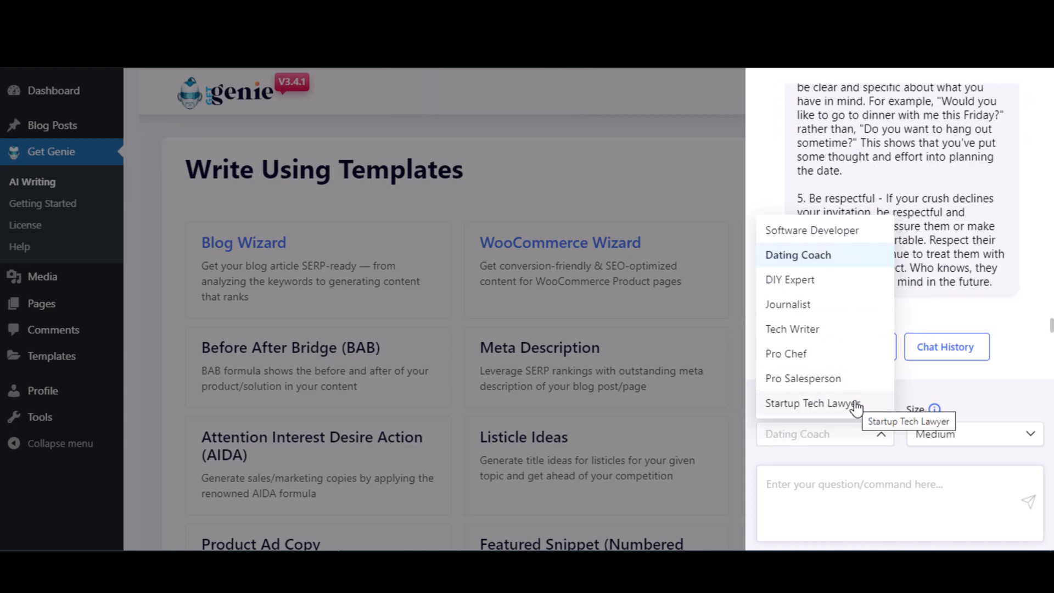
Have the Startup Tech Lawyer draft a Large contract agreement for selling designs online to clients
click(812, 403)
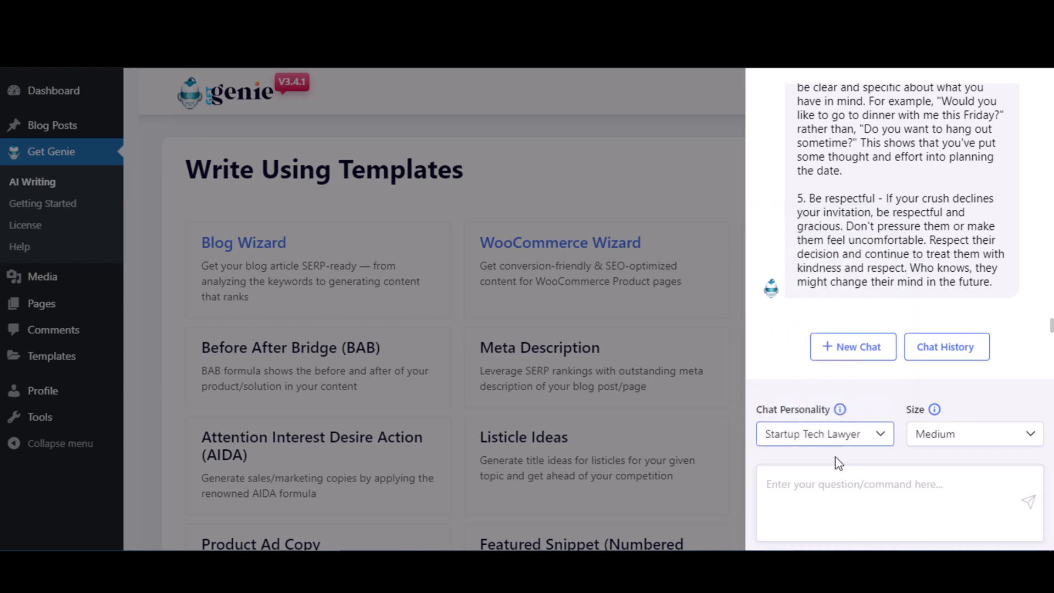
click(874, 503)
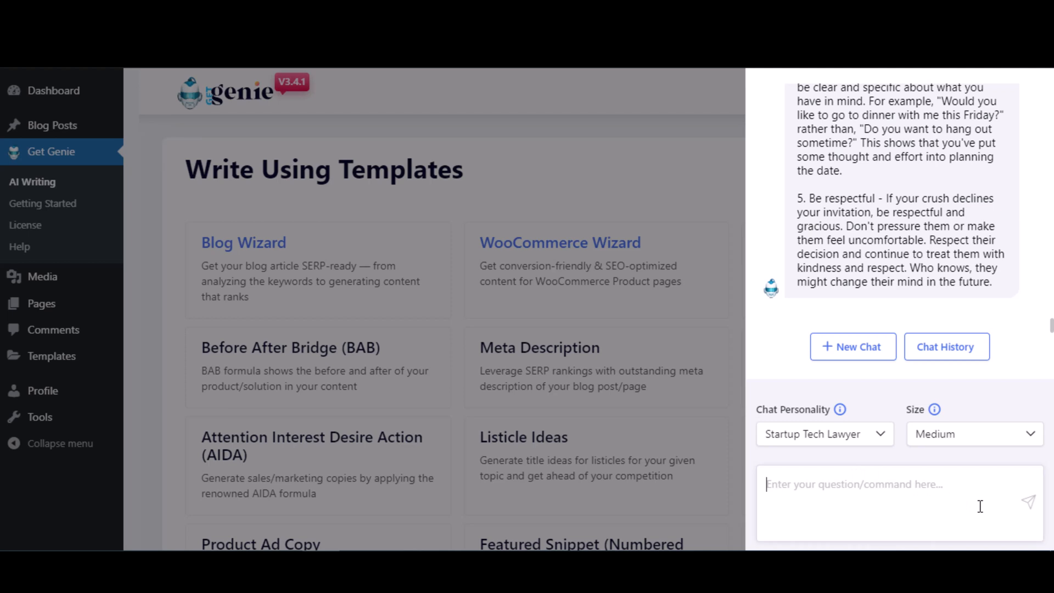
text(Writ)
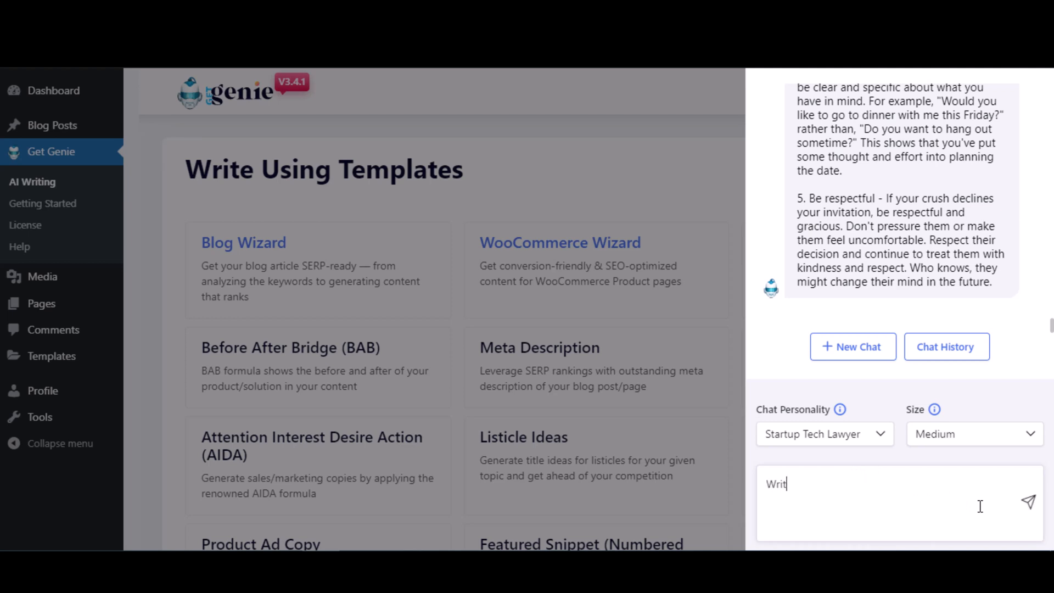
click(852, 346)
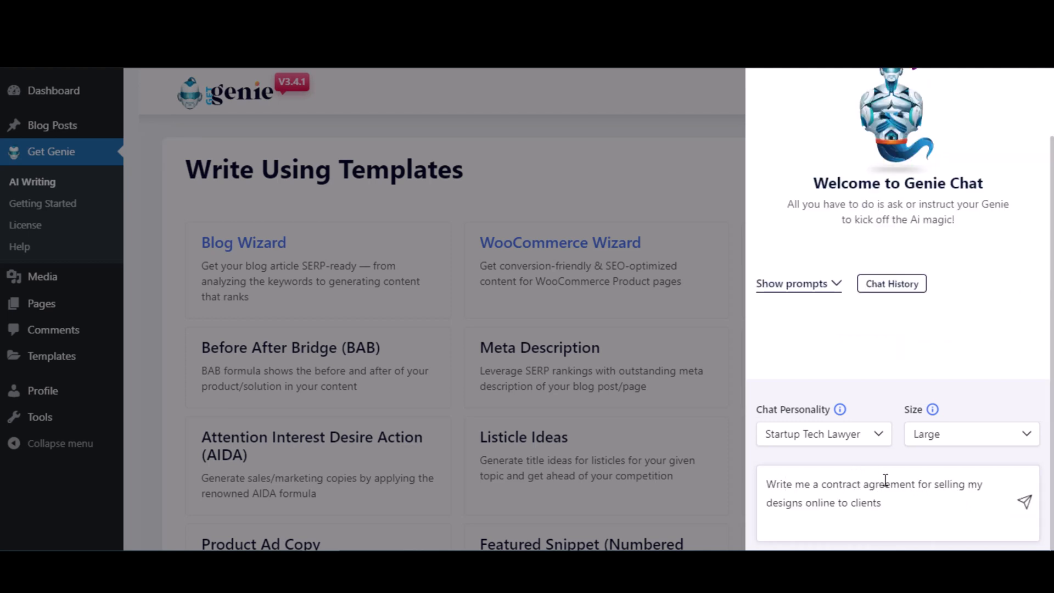
click(1024, 502)
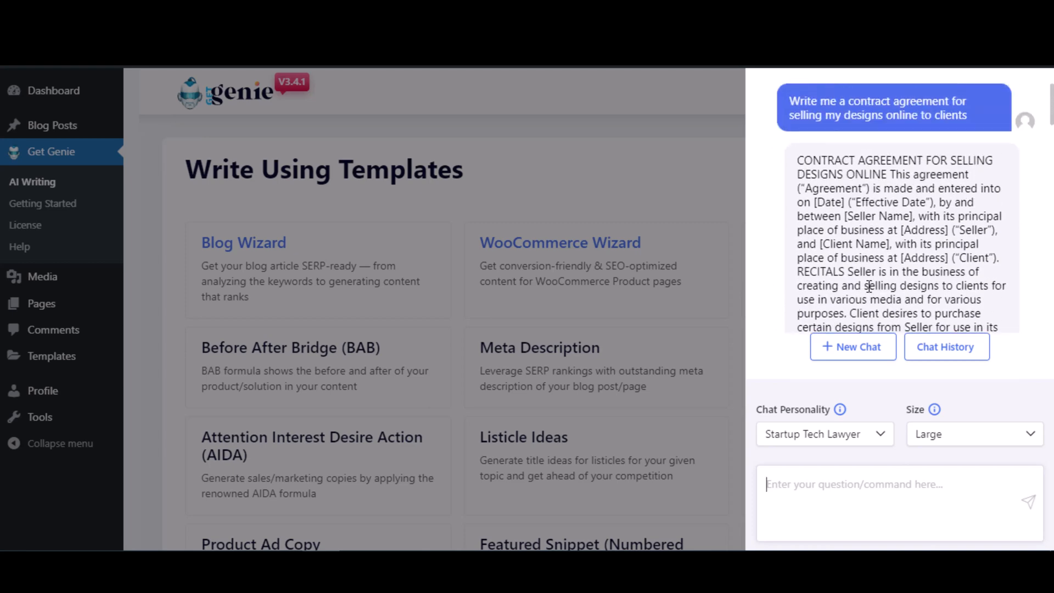
scroll(down, 3)
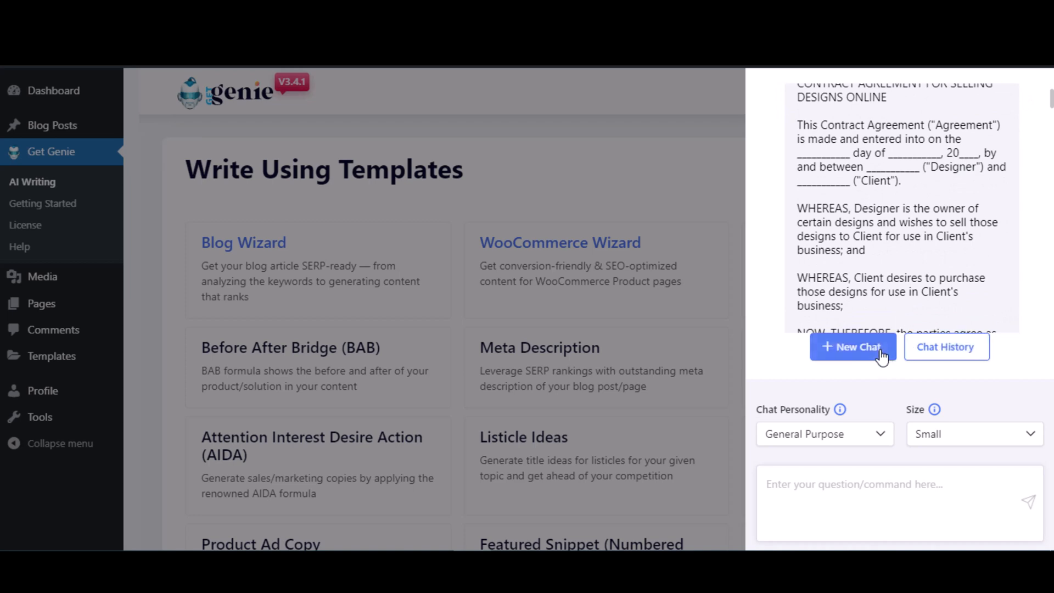
Start a new chat and show the four saved conversations in Chat History
click(852, 347)
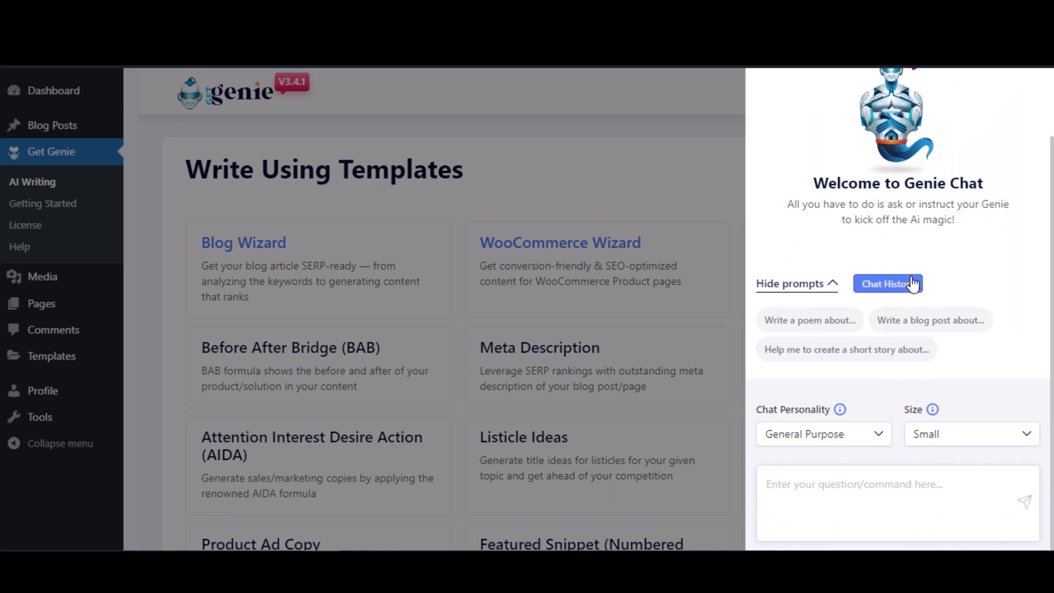
click(887, 283)
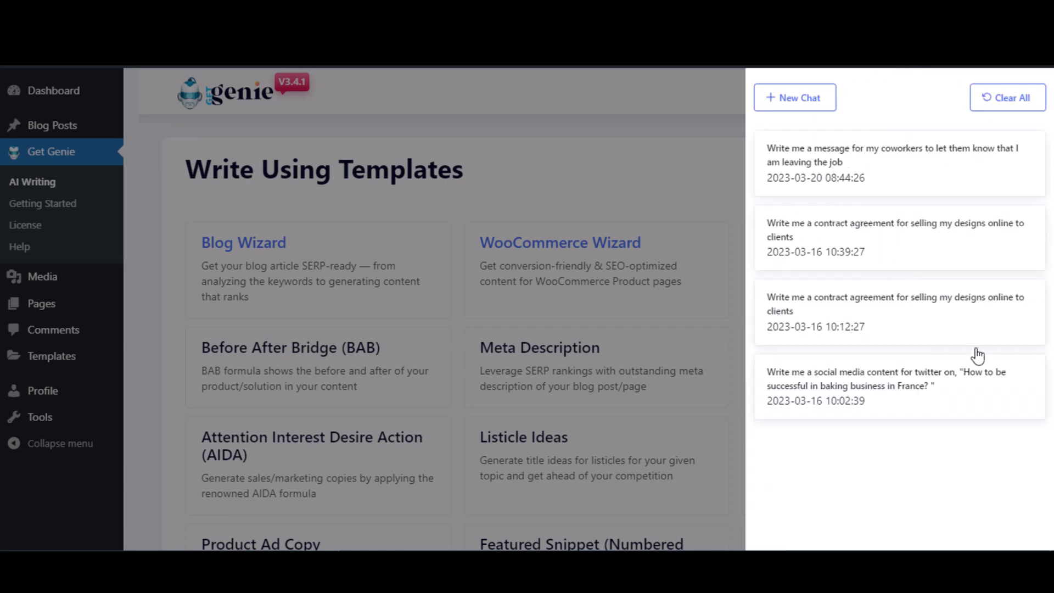